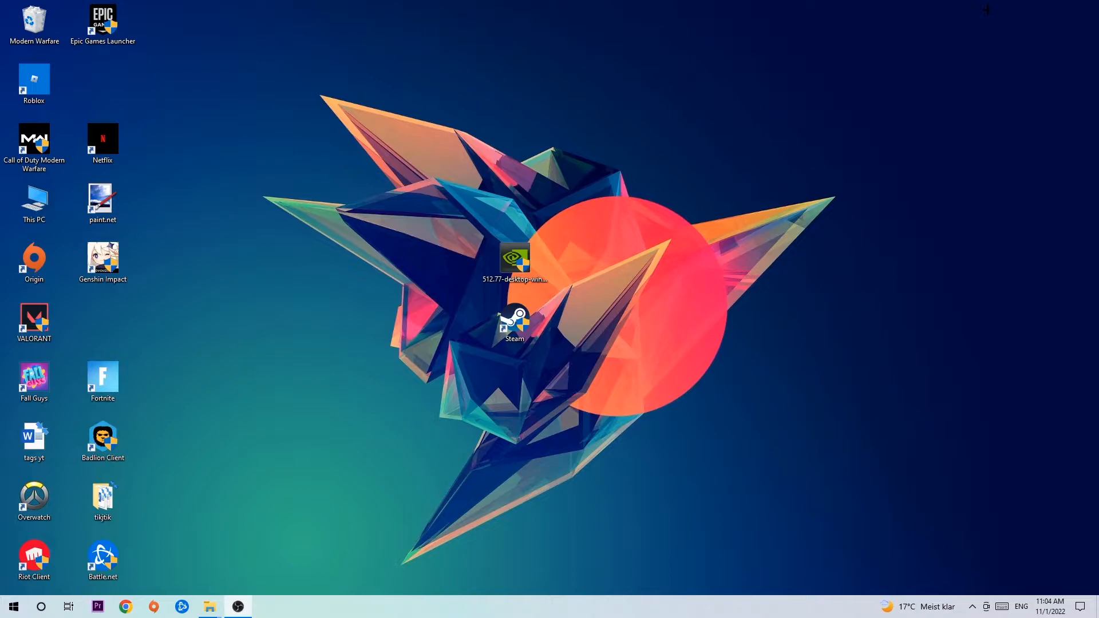
pyautogui.moveTo(580, 100)
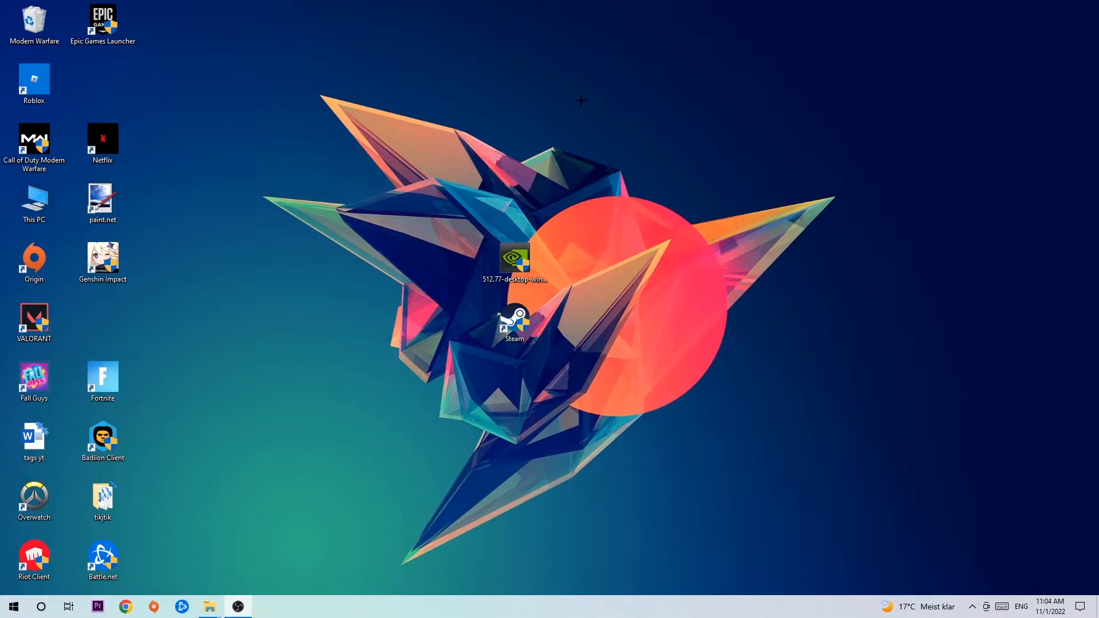
# - Launch Task Manager from the taskbar menu and maximize it to show the full process list
pyautogui.click(514, 322)
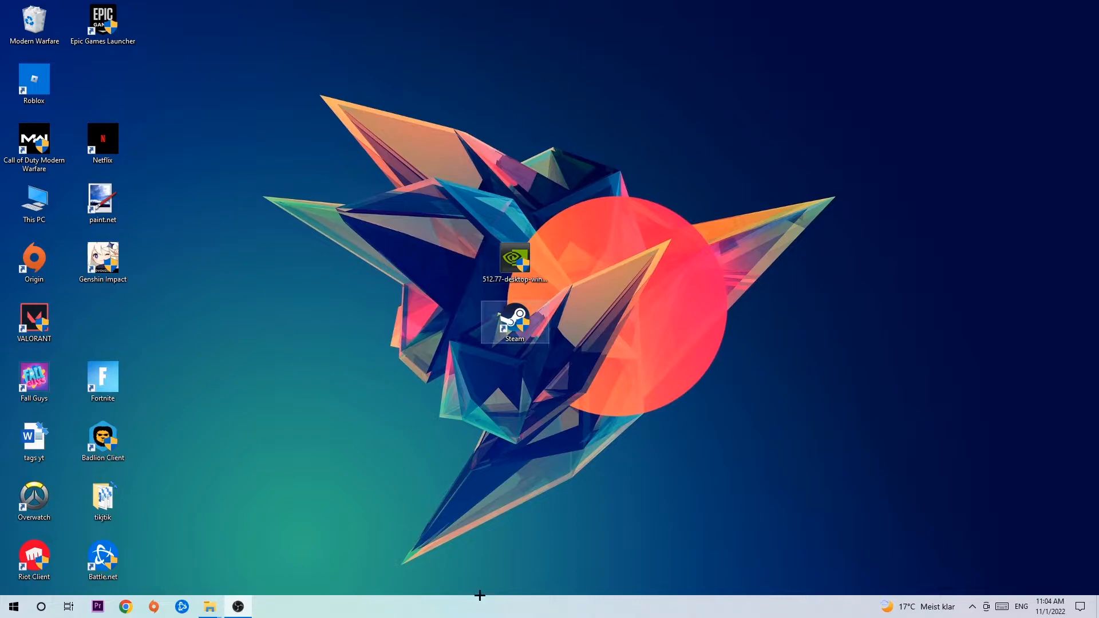
pyautogui.rightClick(480, 606)
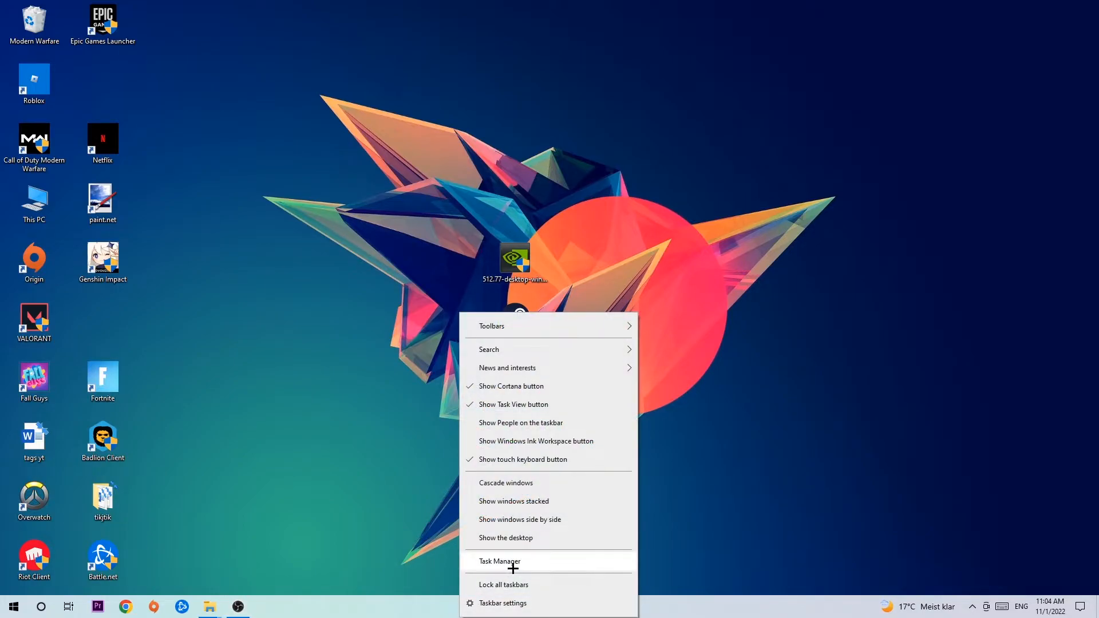
pyautogui.click(499, 561)
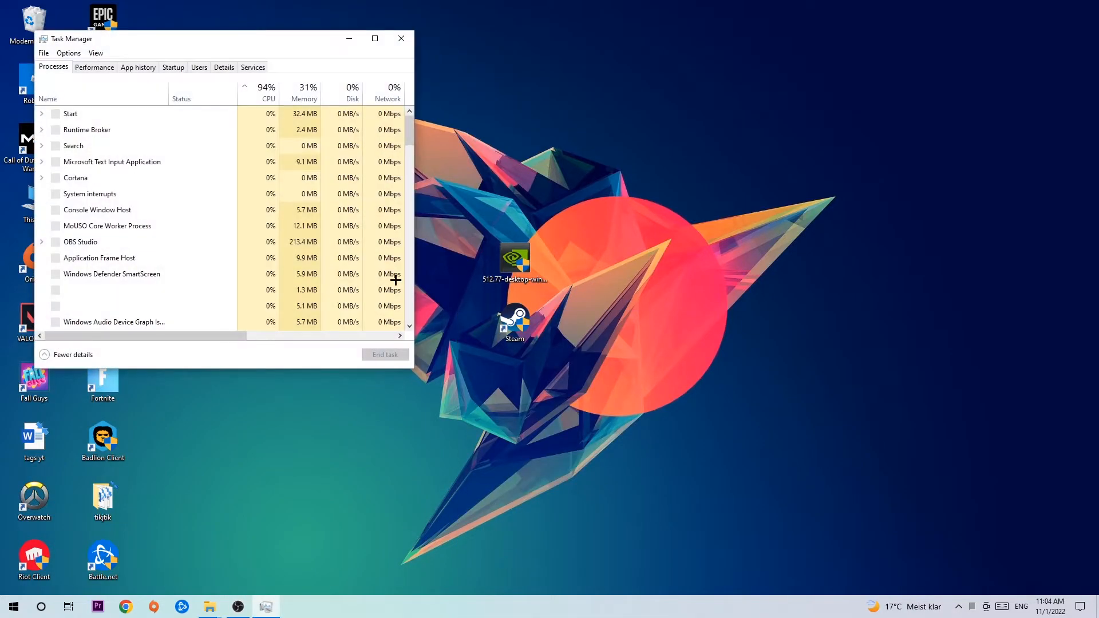
pyautogui.click(374, 38)
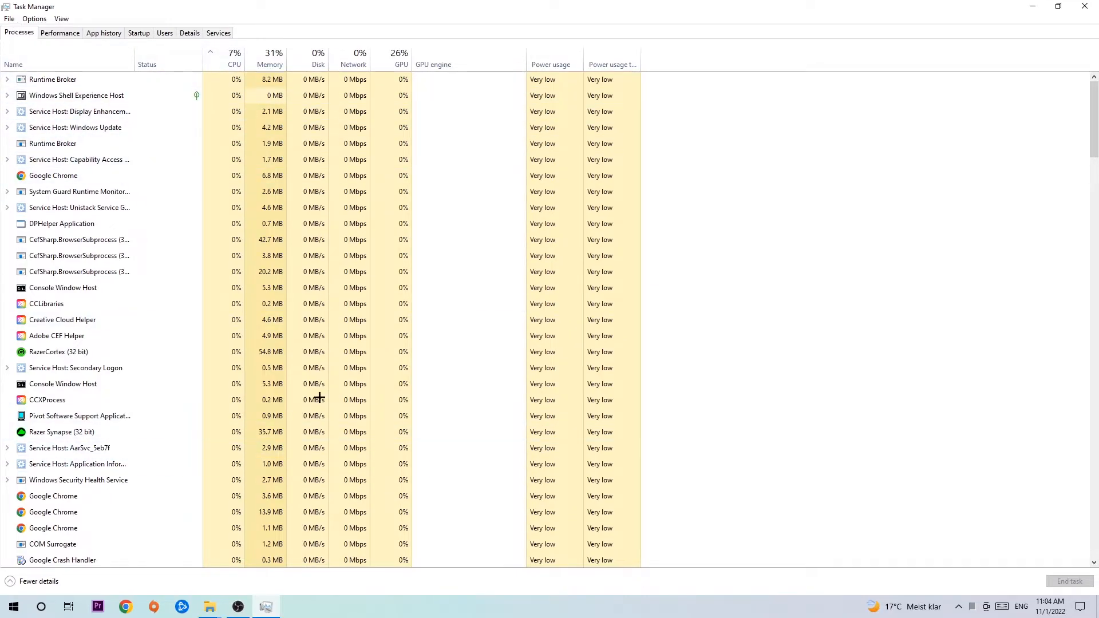
# - Select DPHelper Application, then bring up the end-task options for Console Window Host
pyautogui.click(62, 224)
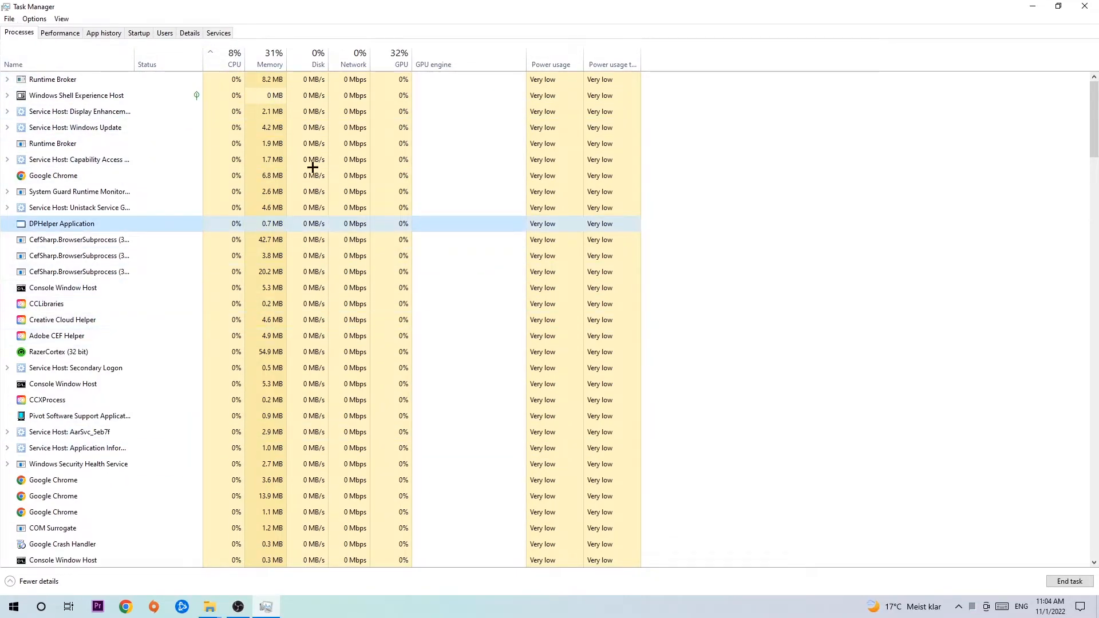
pyautogui.moveTo(216, 303)
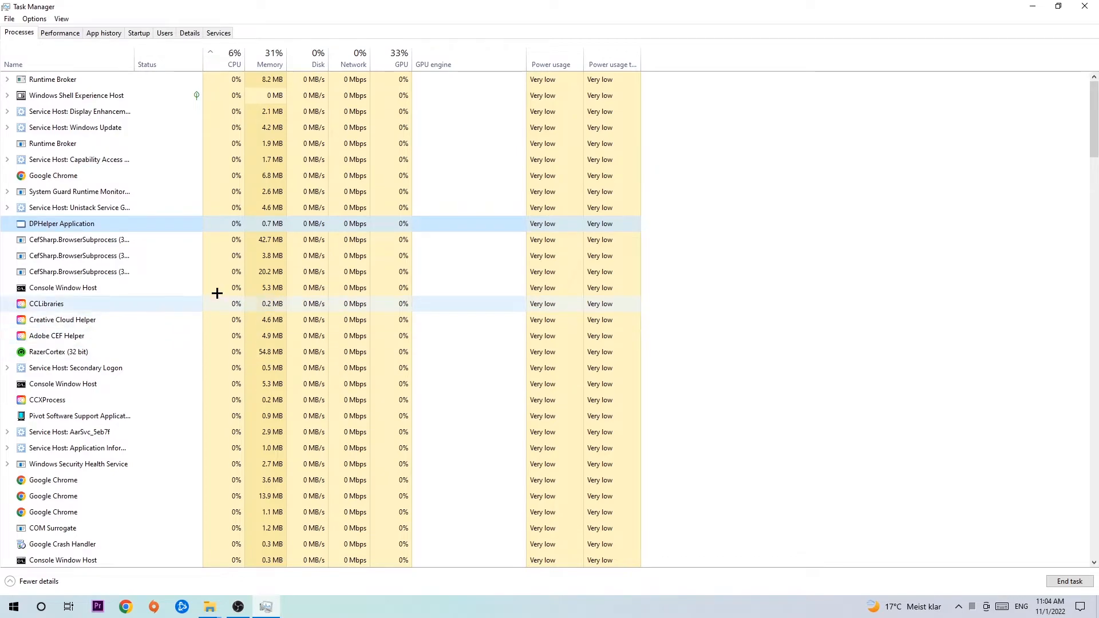
pyautogui.moveTo(194, 229)
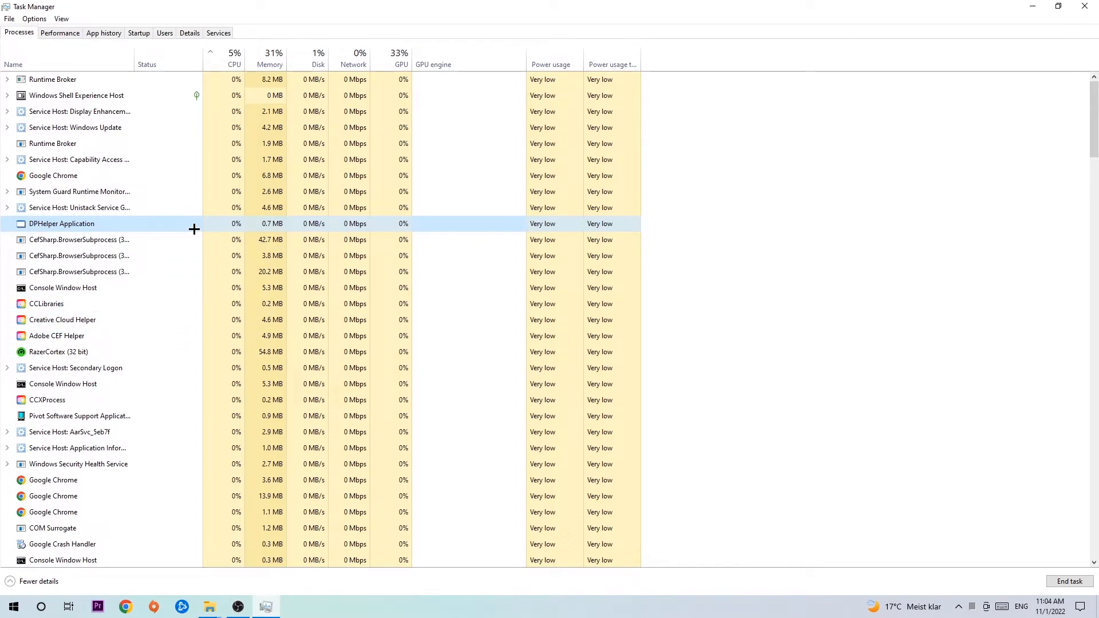
pyautogui.rightClick(63, 288)
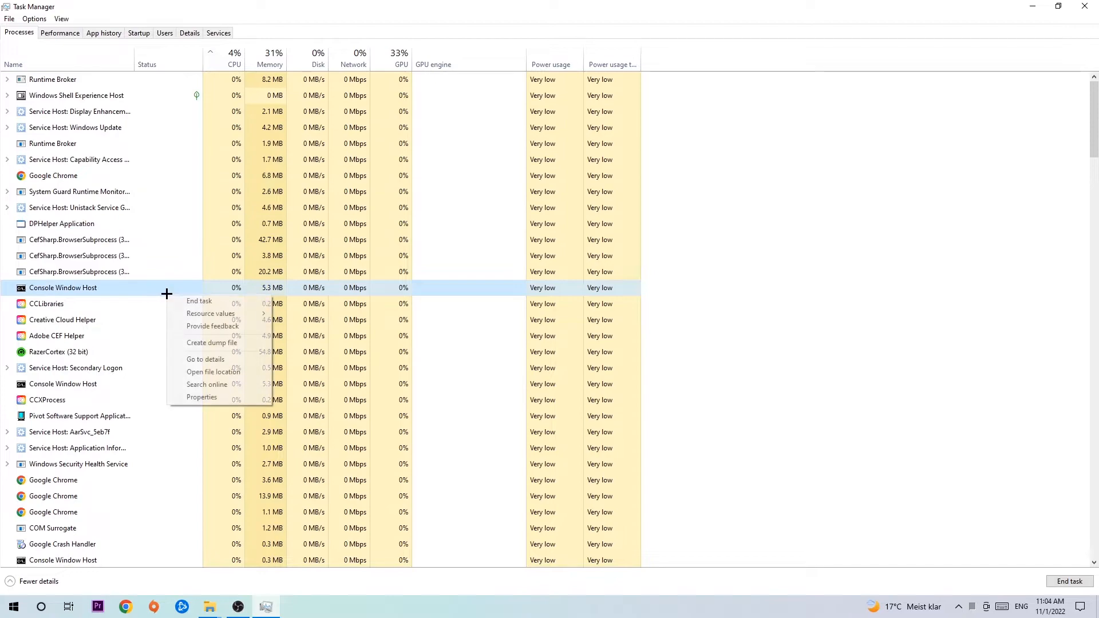
pyautogui.moveTo(199, 300)
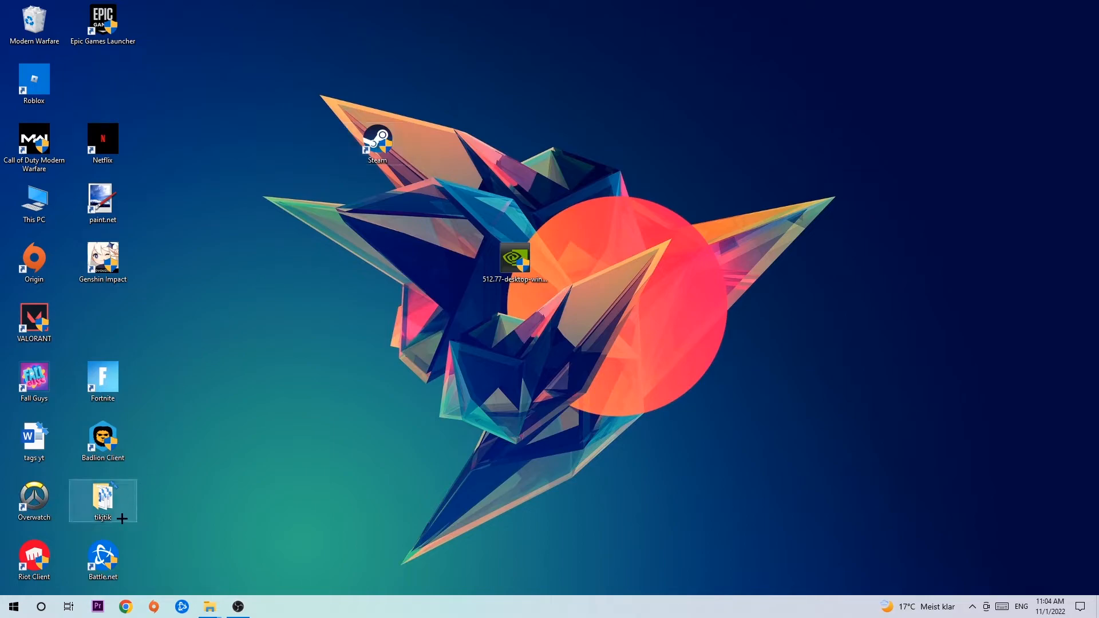
# - Leave Task Manager and return to the desktop with its game shortcuts
pyautogui.click(12, 605)
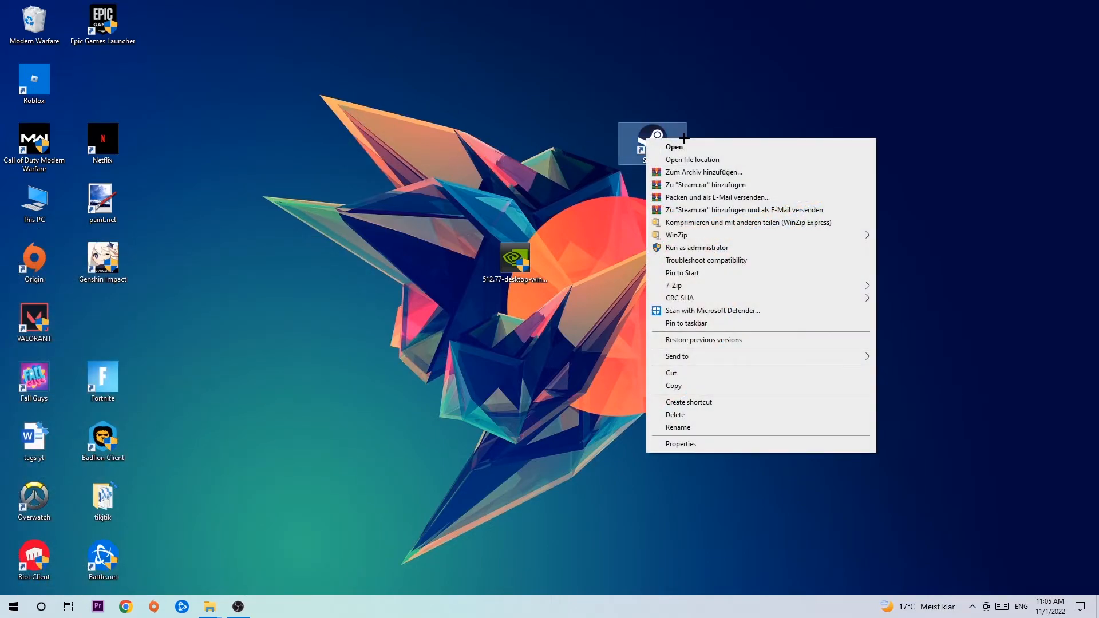
pyautogui.moveTo(716, 371)
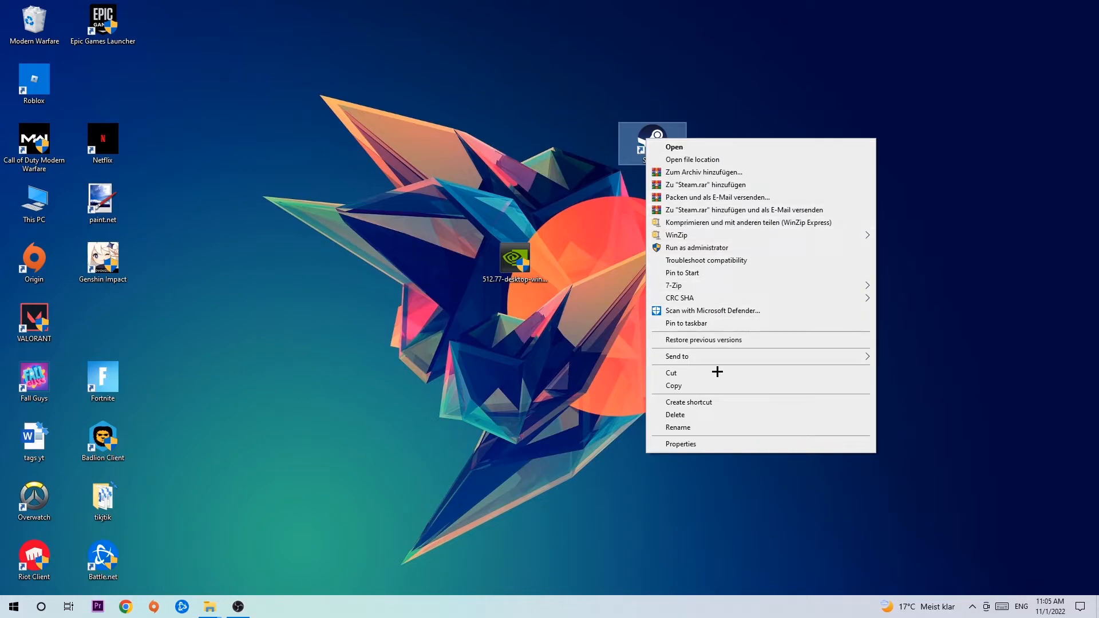
# - In the Steam shortcut's Compatibility properties, set Windows 8 mode and Run as administrator
pyautogui.click(679, 443)
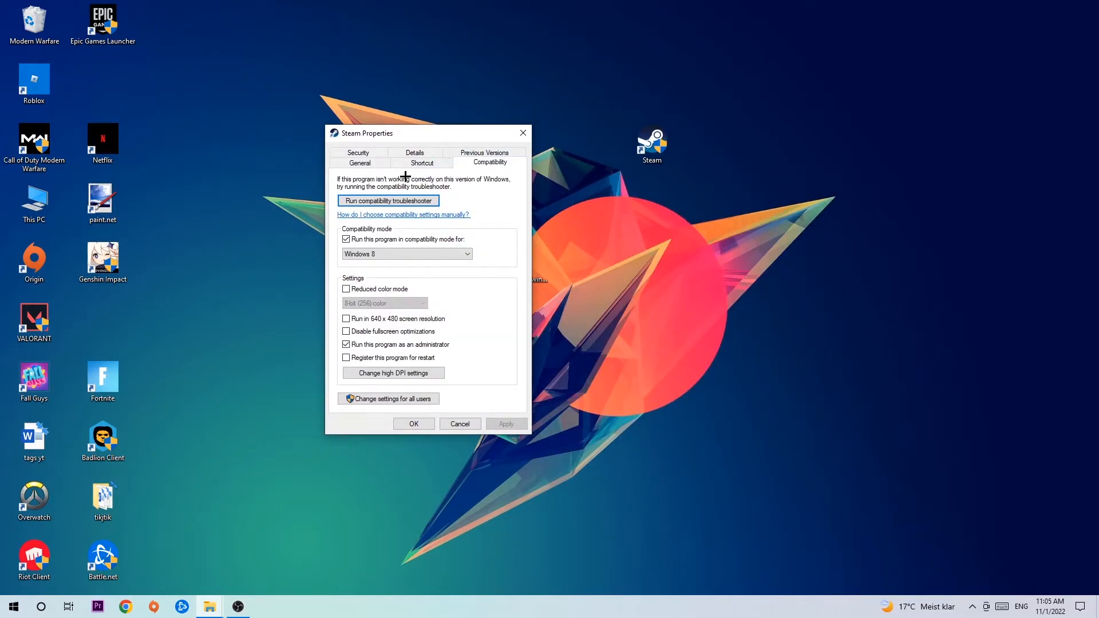
pyautogui.moveTo(397, 333)
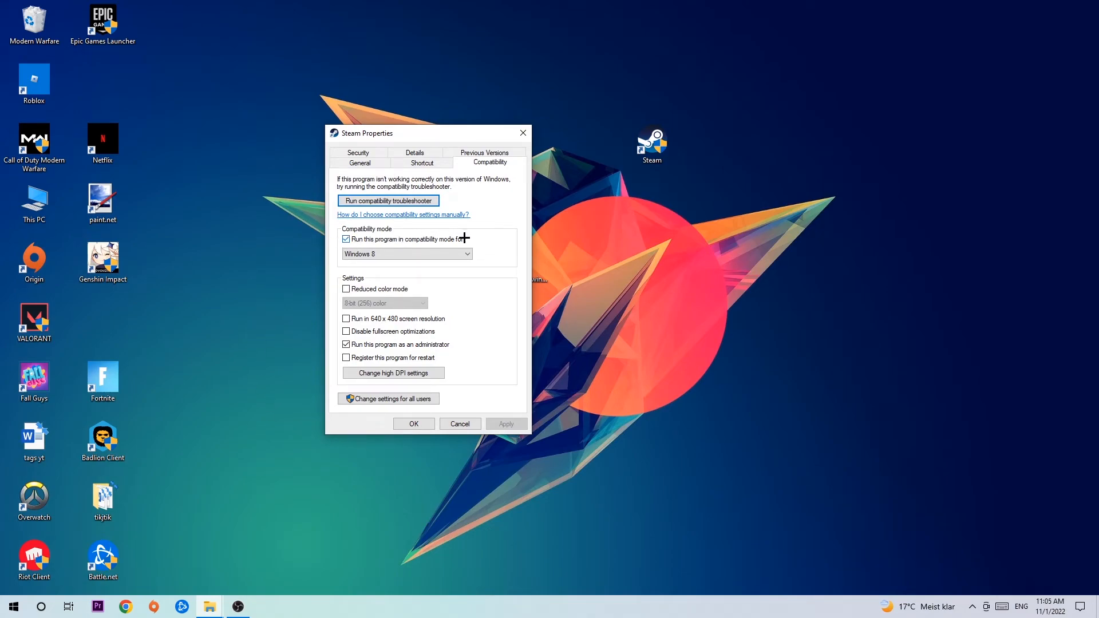
pyautogui.moveTo(368, 344)
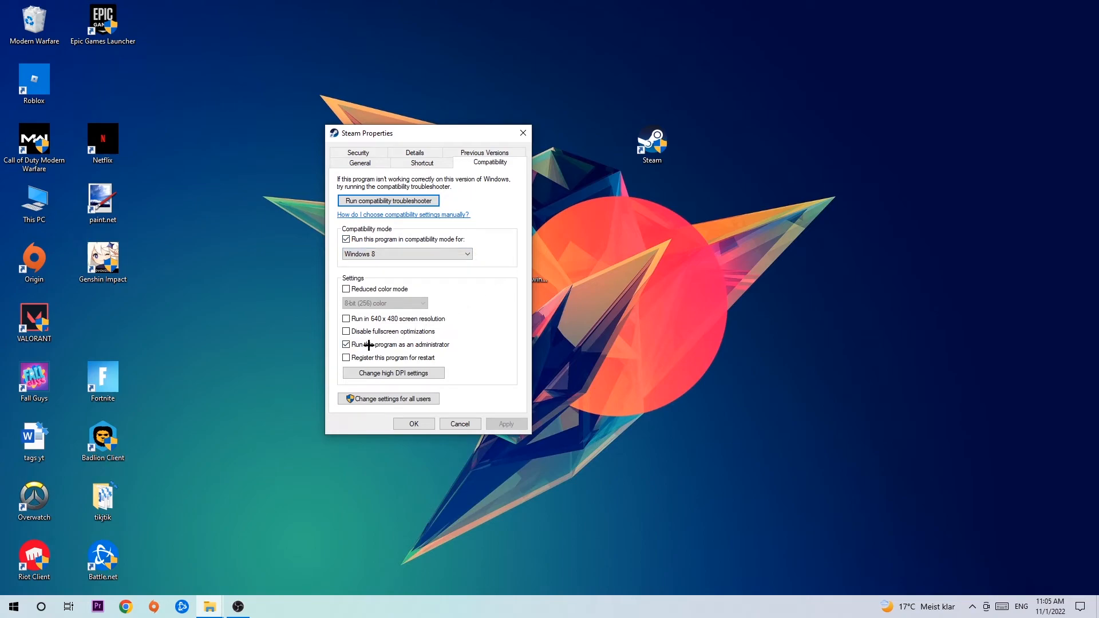
pyautogui.click(346, 344)
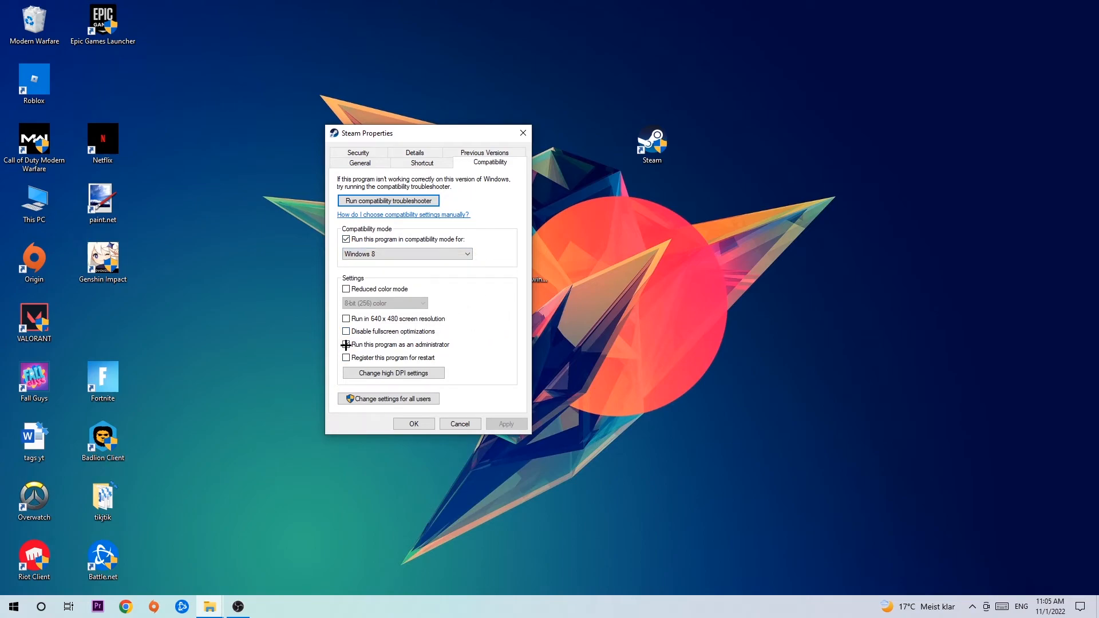
pyautogui.click(346, 344)
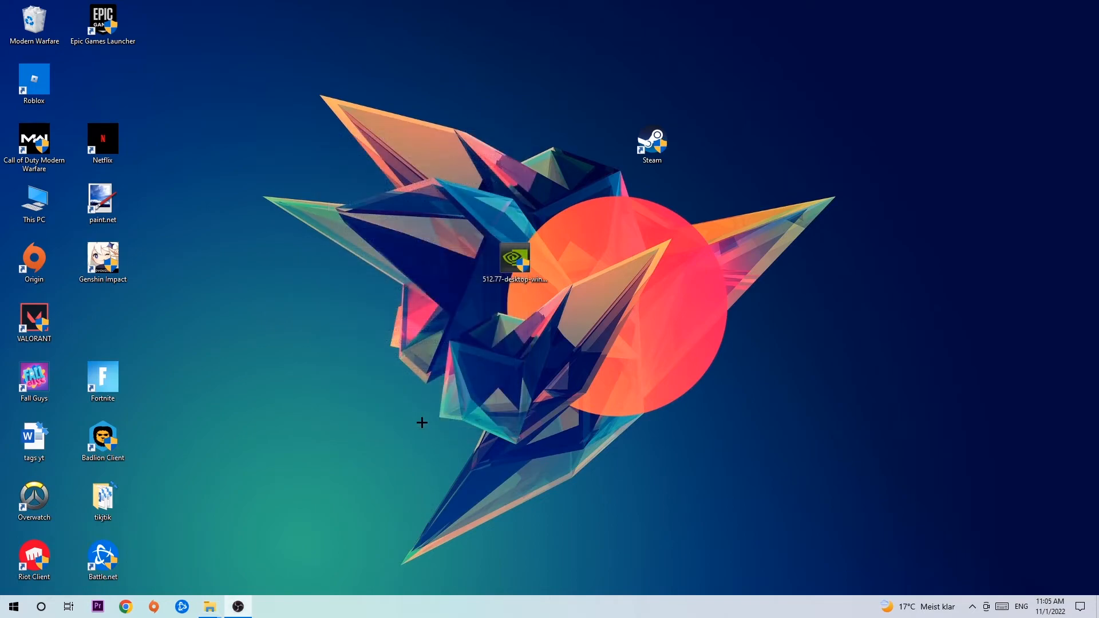
pyautogui.moveTo(591, 294)
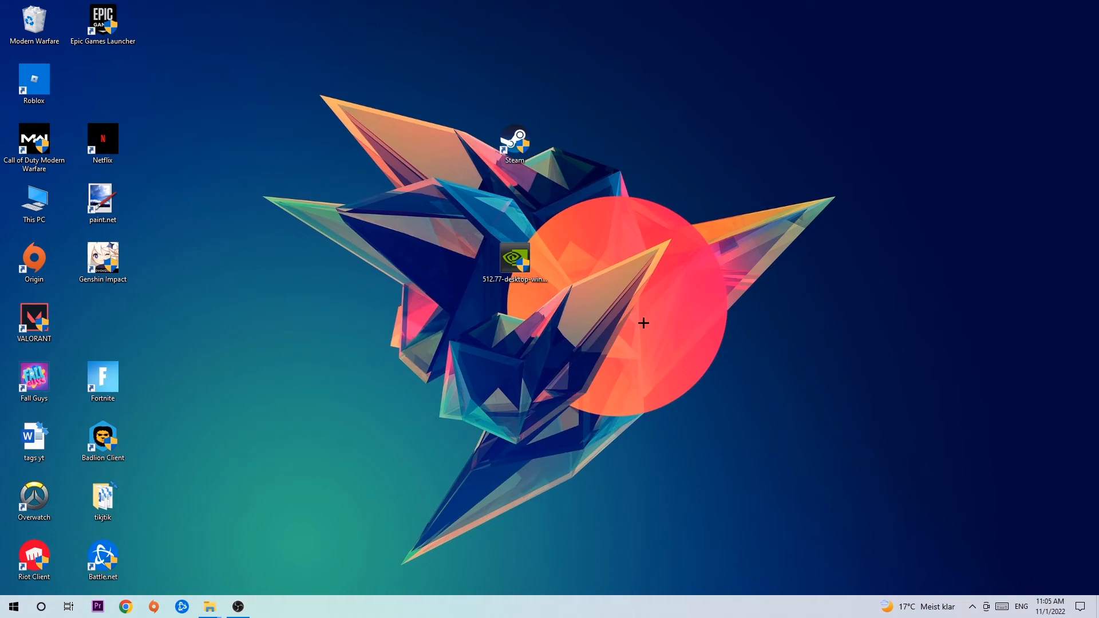
pyautogui.moveTo(640, 306)
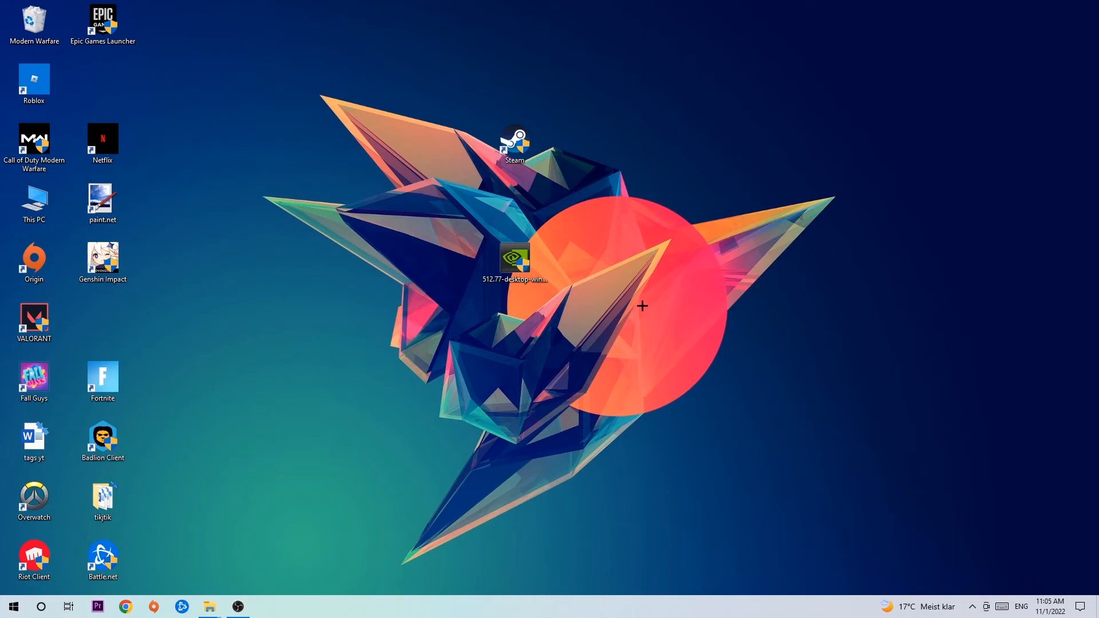